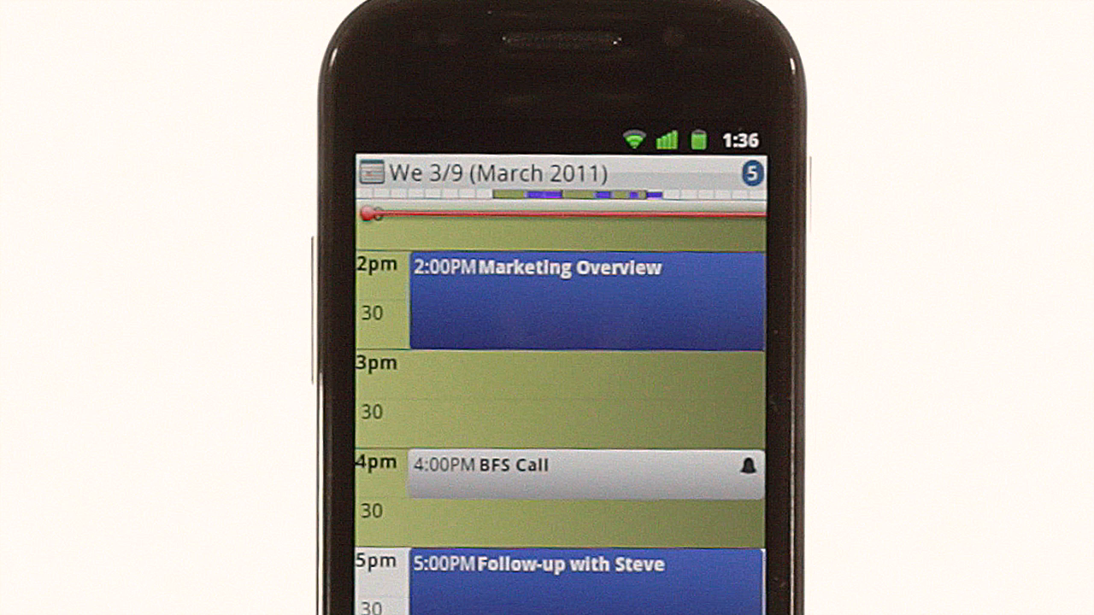
Step: Create a new event at 3:30 PM Wednesday with a 15-minute reminder alarm and save it
click(556, 468)
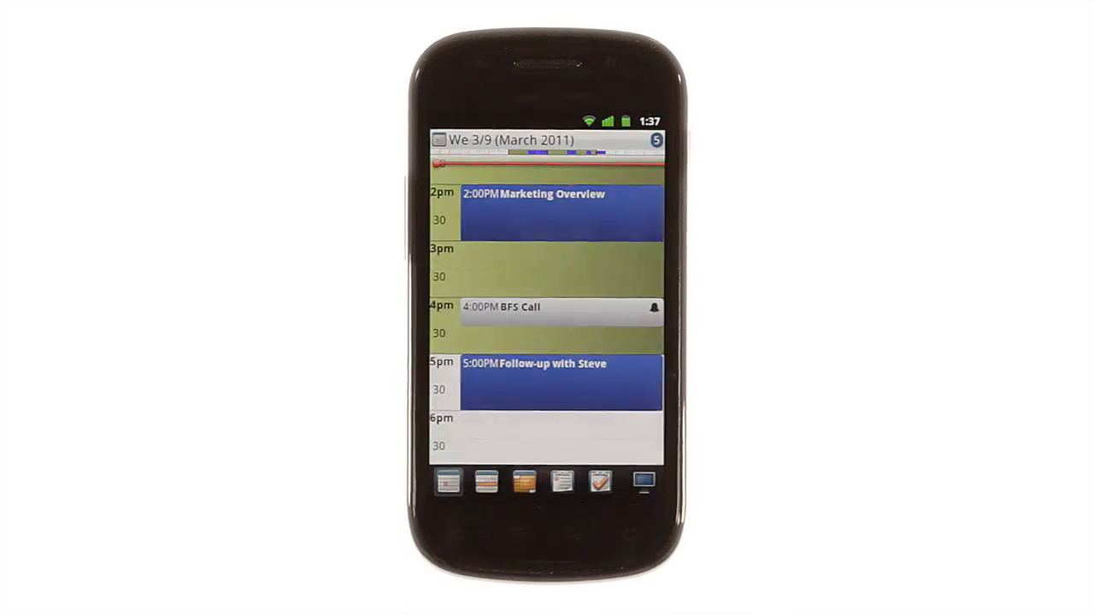
click(546, 282)
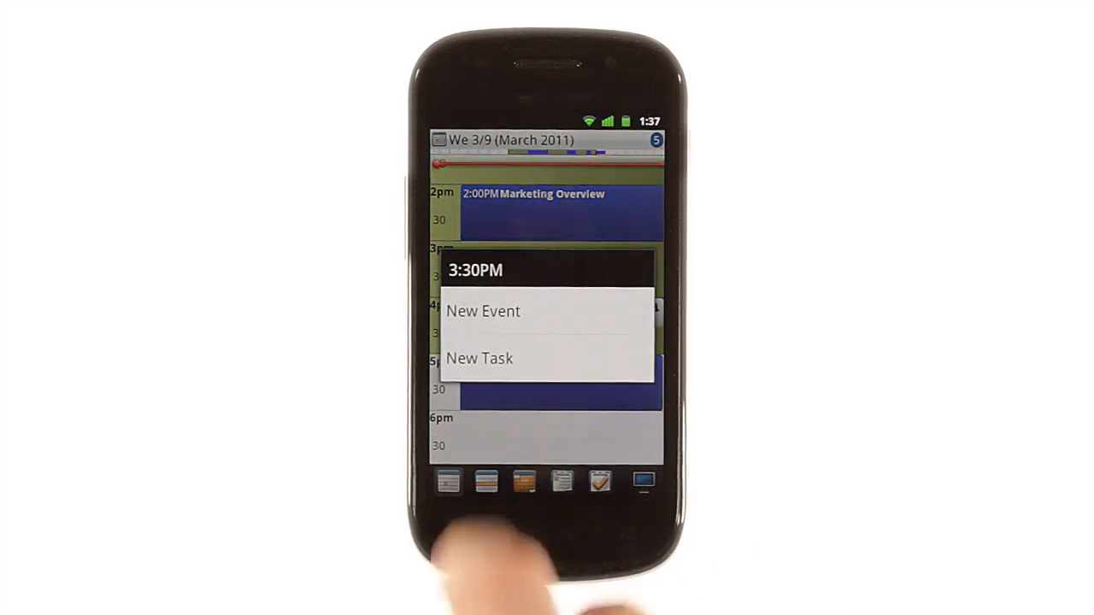
click(482, 311)
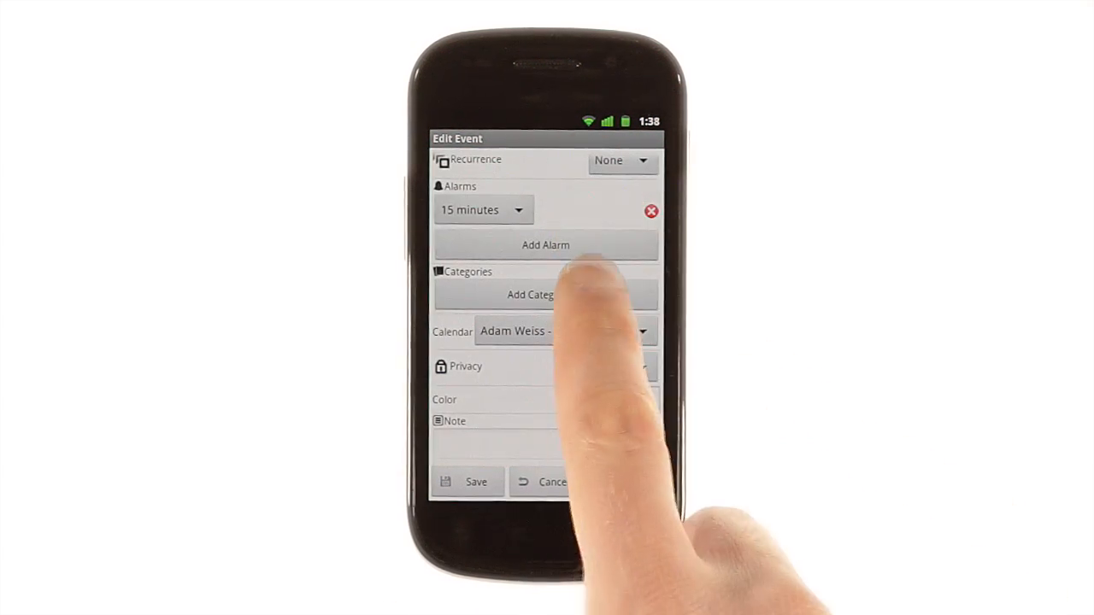
click(545, 294)
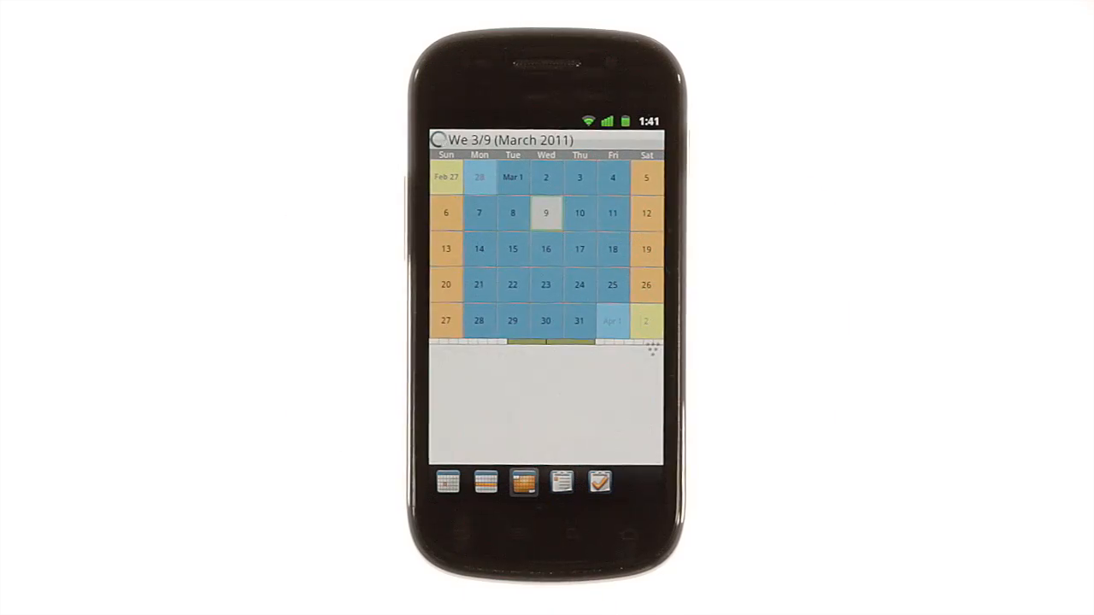
Step: In the March 2011 month view, list Wednesday 3/9's and then Thursday 3/10's appointments
click(545, 212)
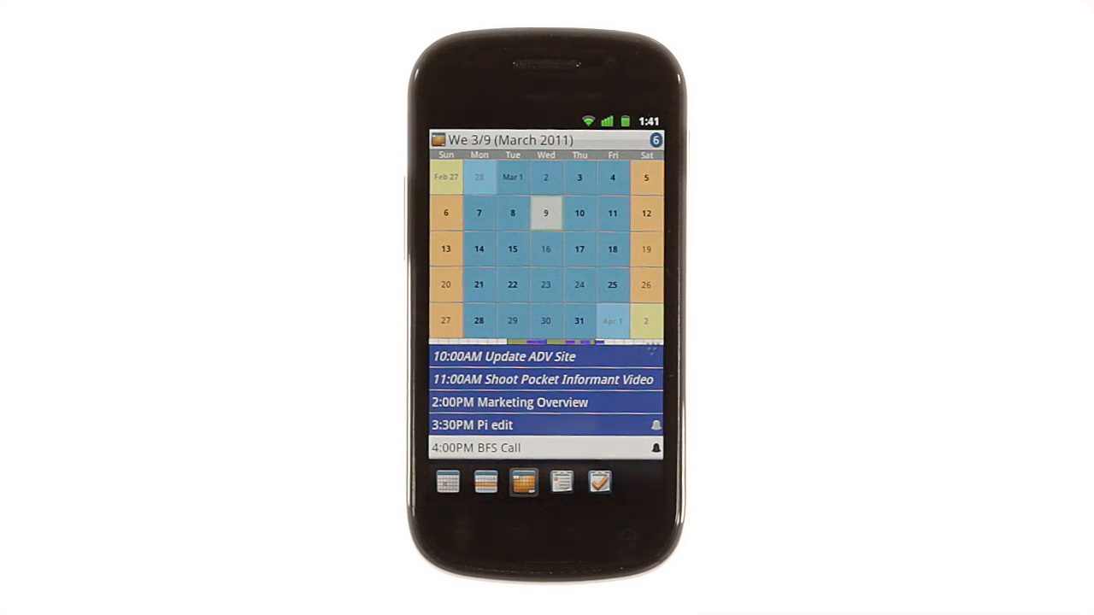
click(580, 212)
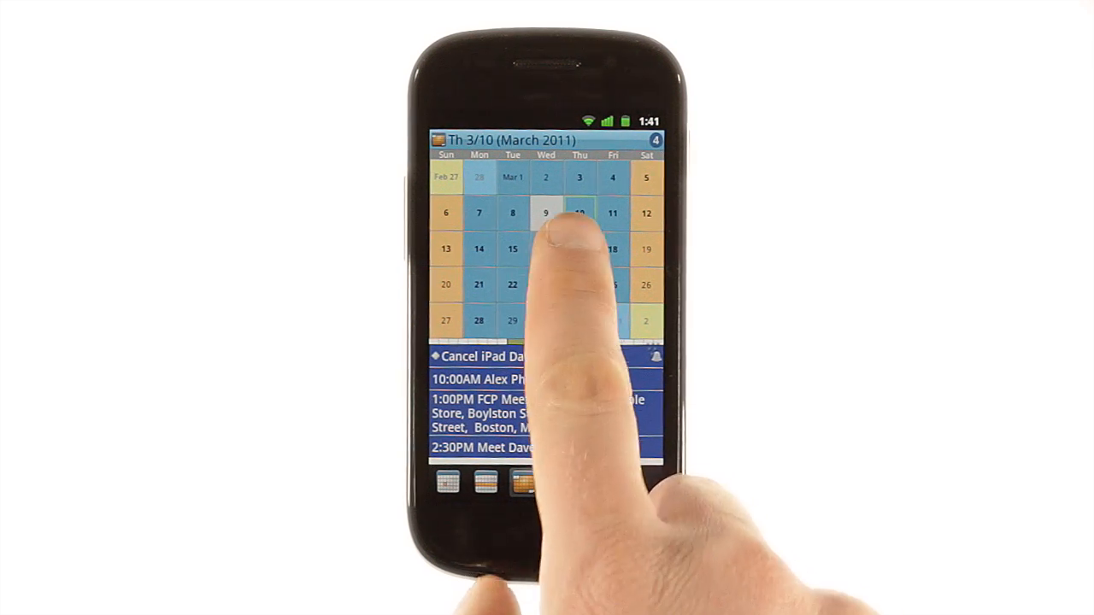
click(547, 250)
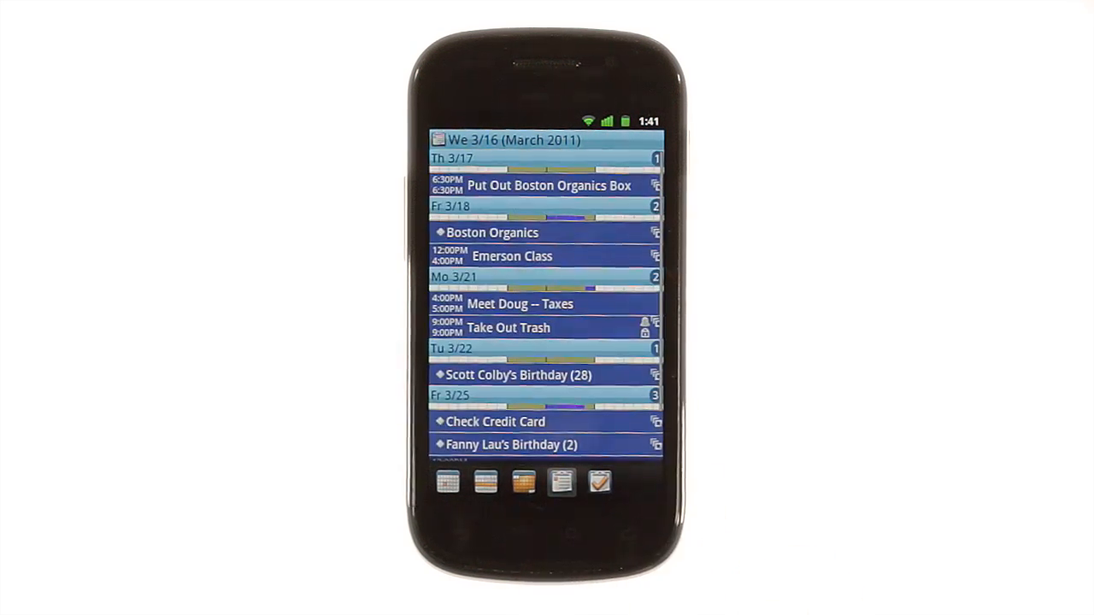
Step: Scroll the agenda list to reach events through Monday 3/28
scroll(up, 3)
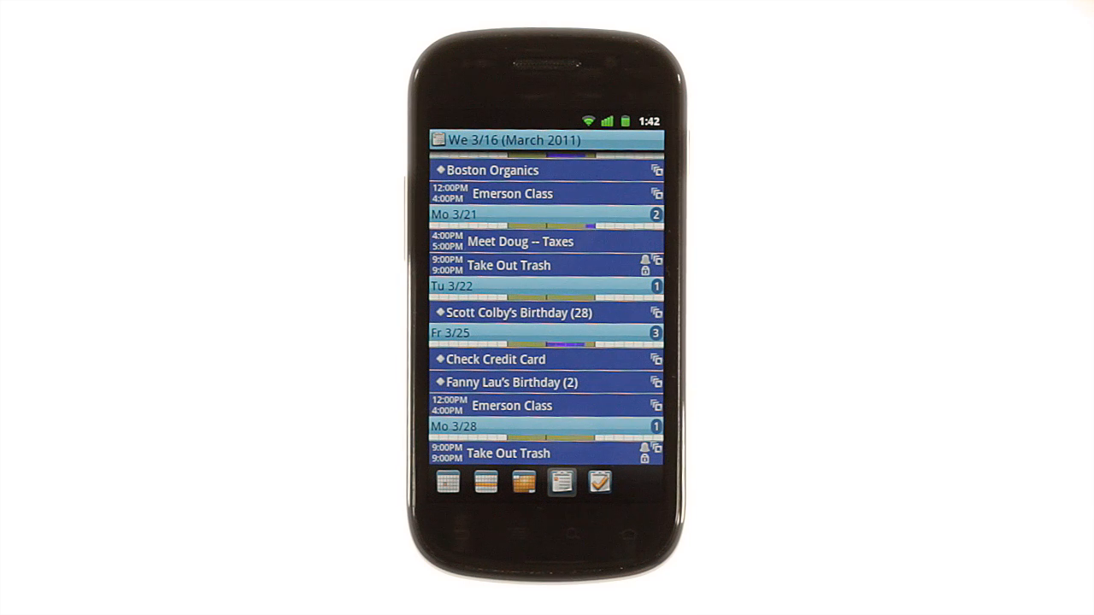
Step: Add a new task with subject 'Demo' and save it
click(598, 482)
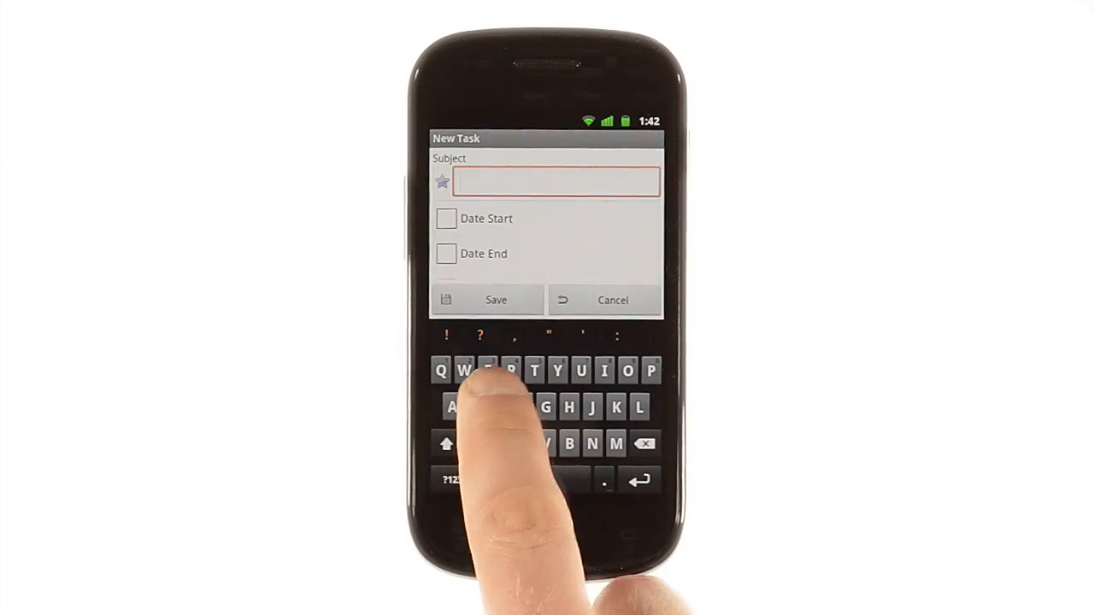
text(Demo)
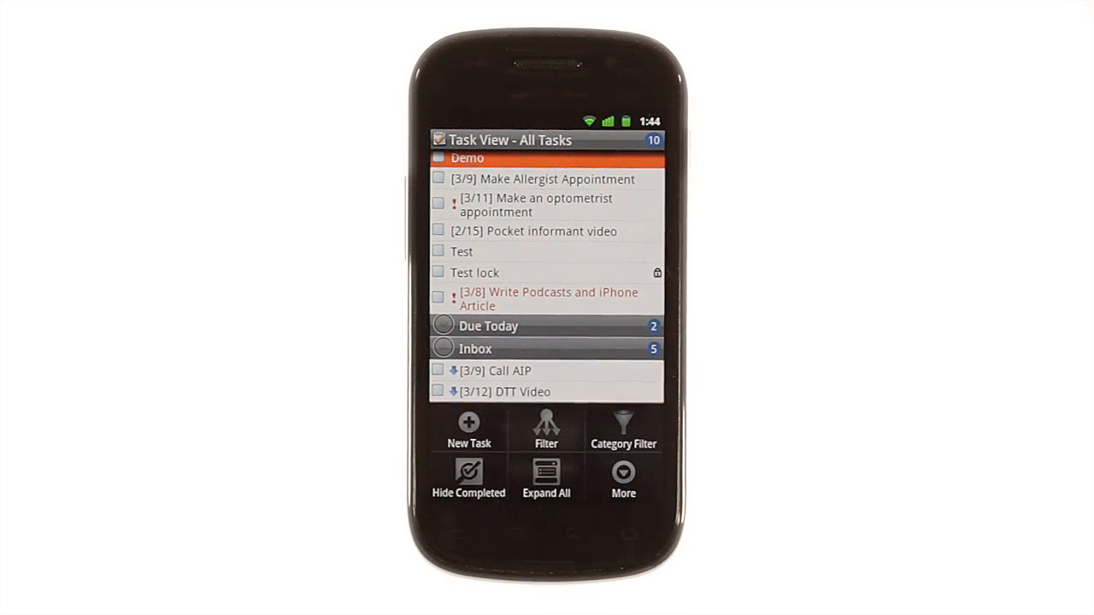
Step: Choose a filter from the Filter menu for the All Tasks list
click(547, 427)
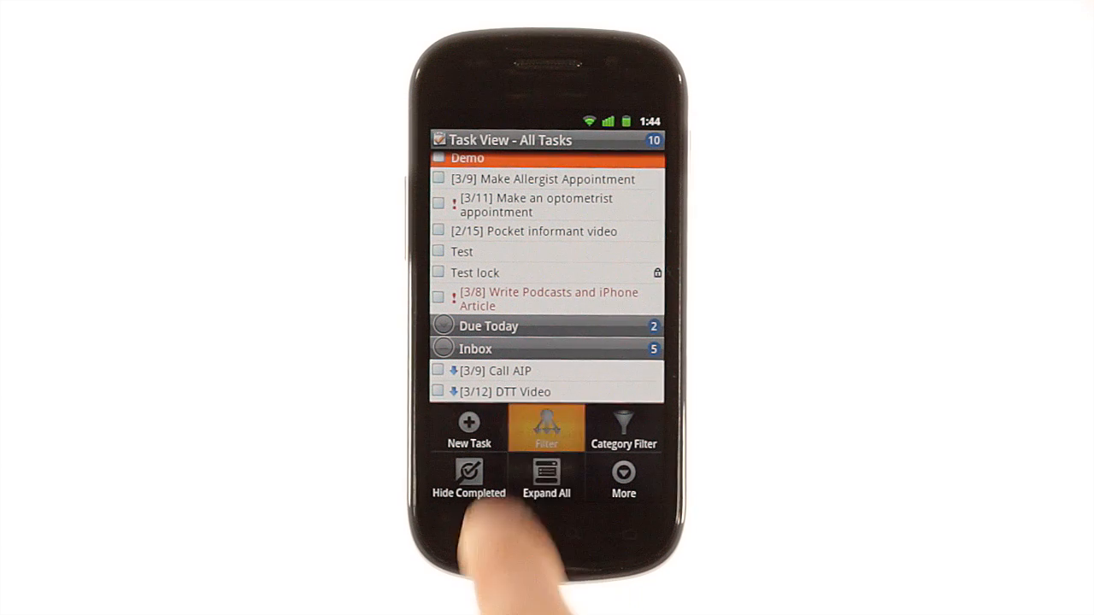
click(547, 431)
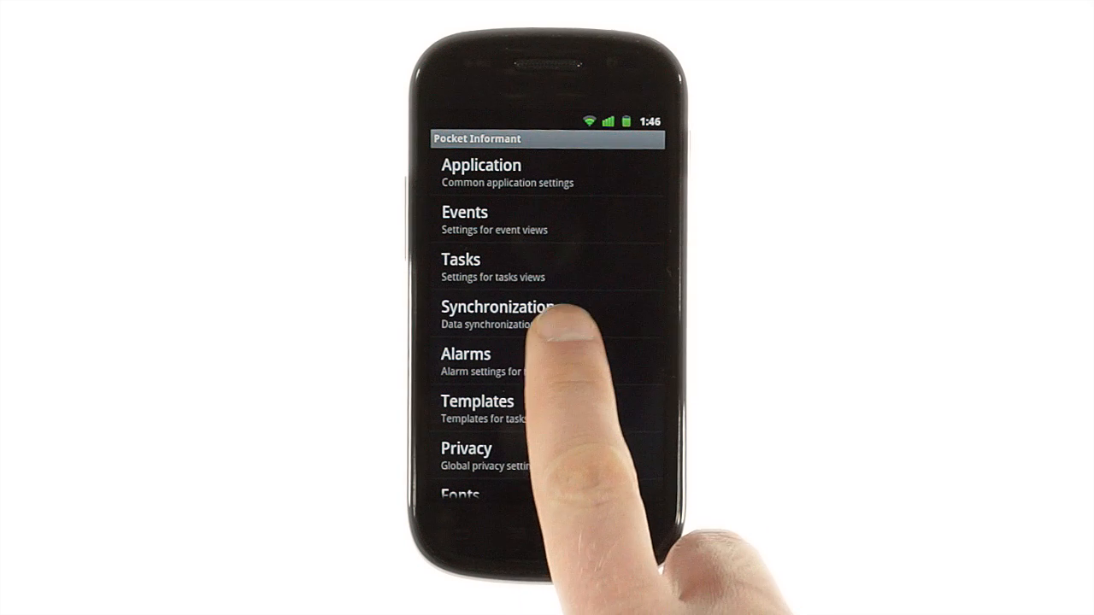
Step: Run Sync Now for Toodledo under Synchronization, adding 10 task changes
click(496, 306)
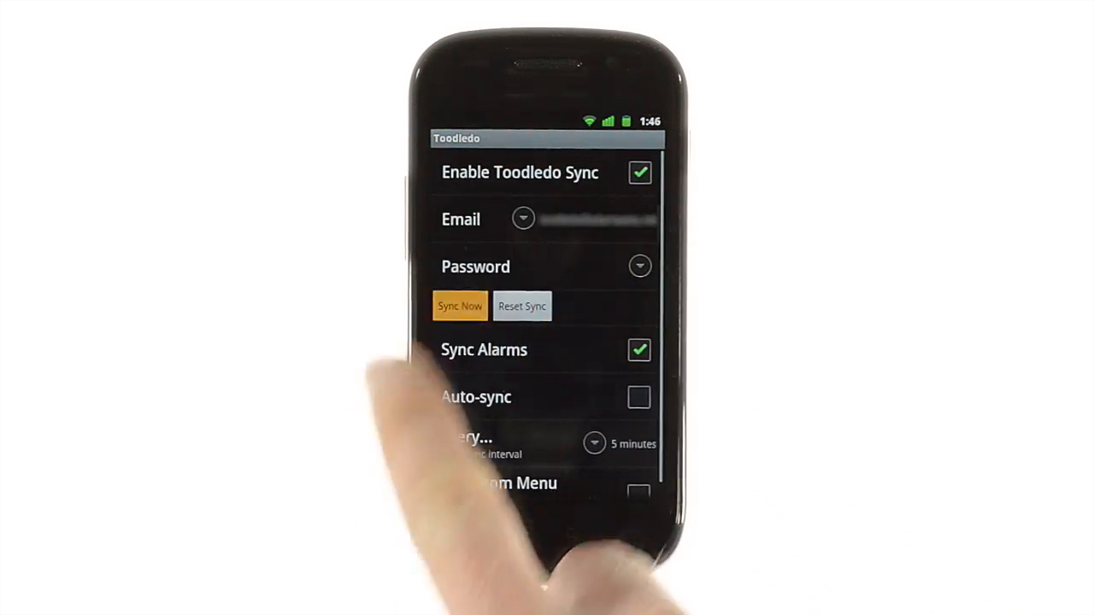
click(459, 306)
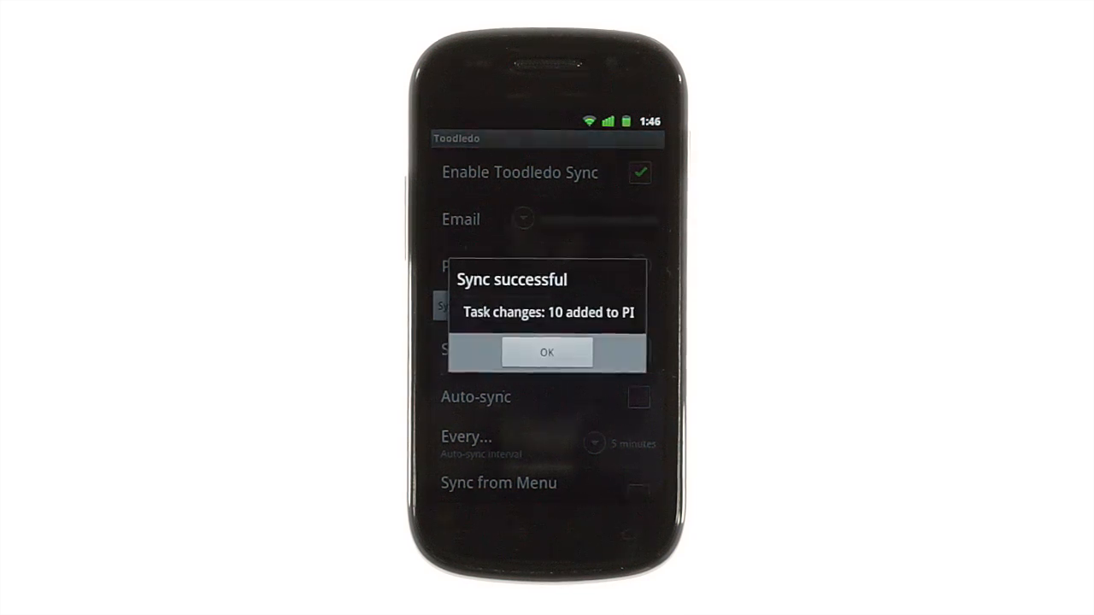